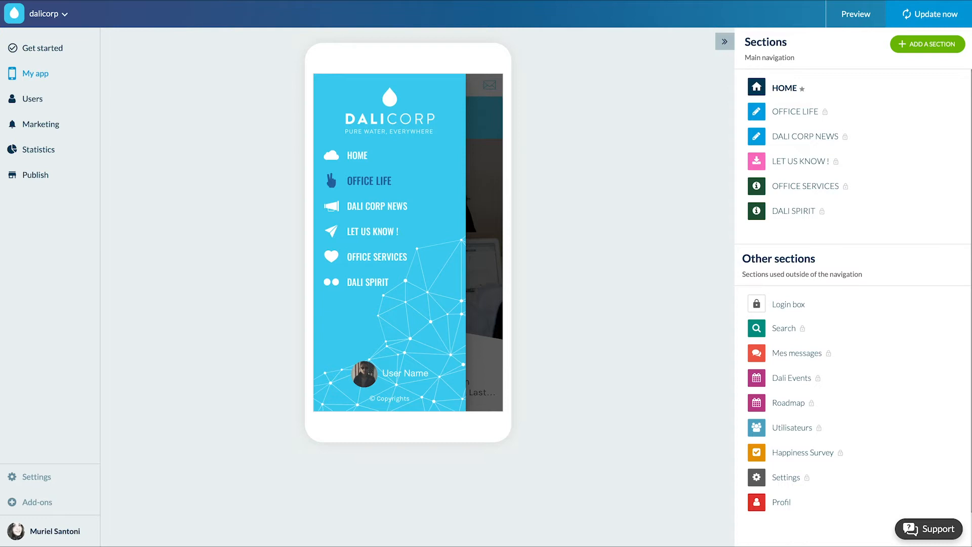
mouse_move(349, 496)
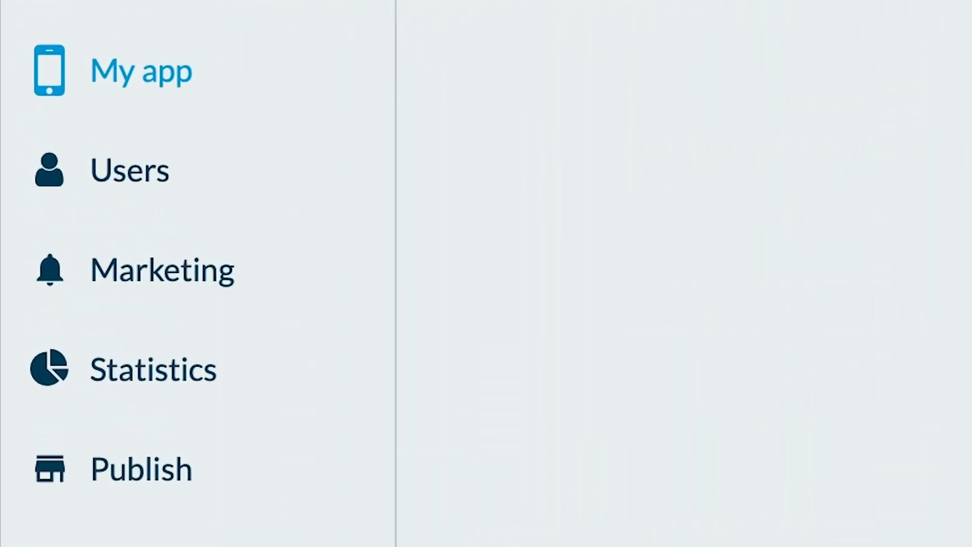
Open the content list filtered to the DALI CORP NEWS section
left_click(142, 81)
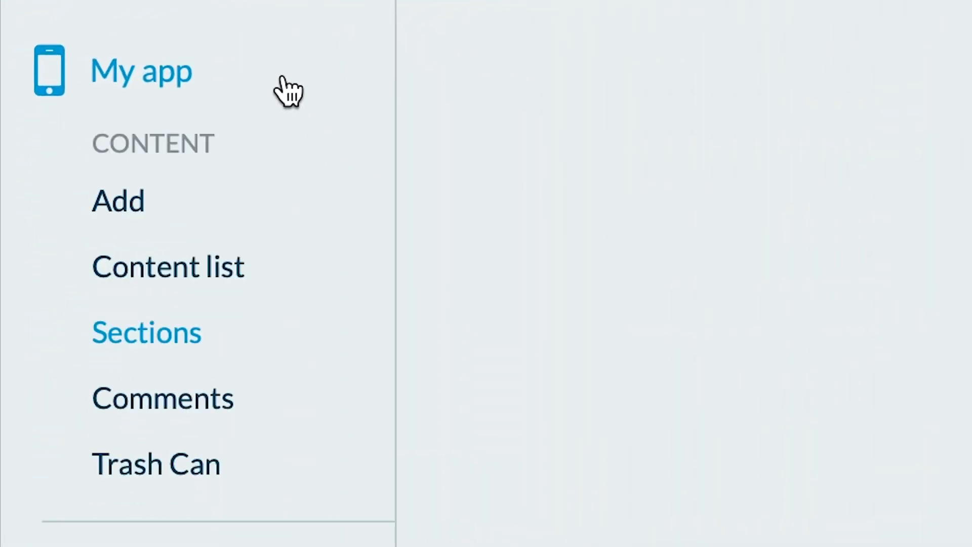
left_click(169, 267)
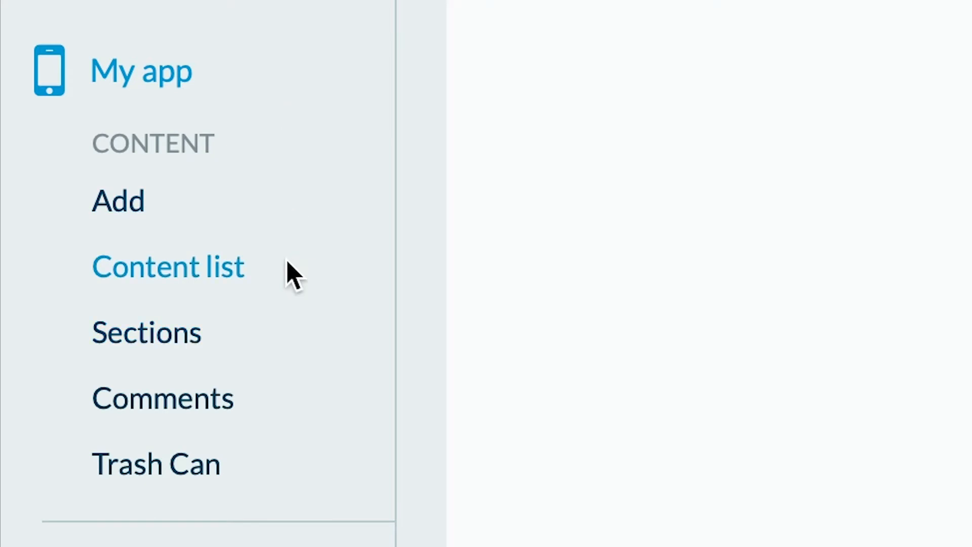
left_click(168, 268)
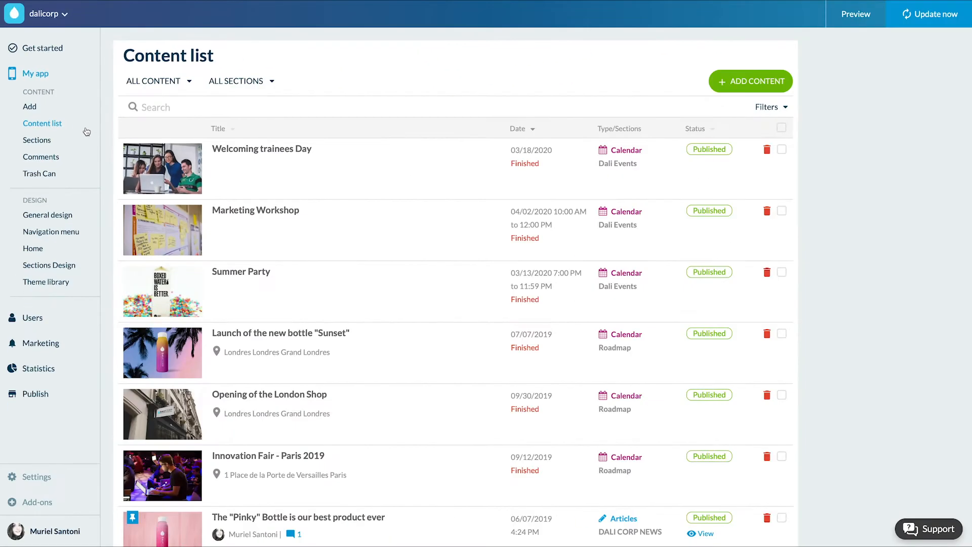
left_click(242, 81)
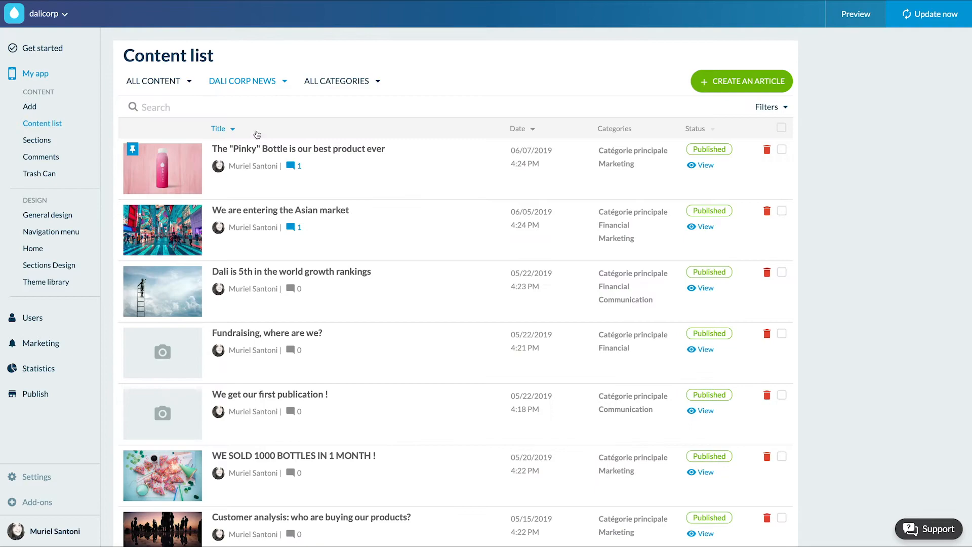
Review the Pinky Bottle article, then go to the Settings page
left_click(298, 148)
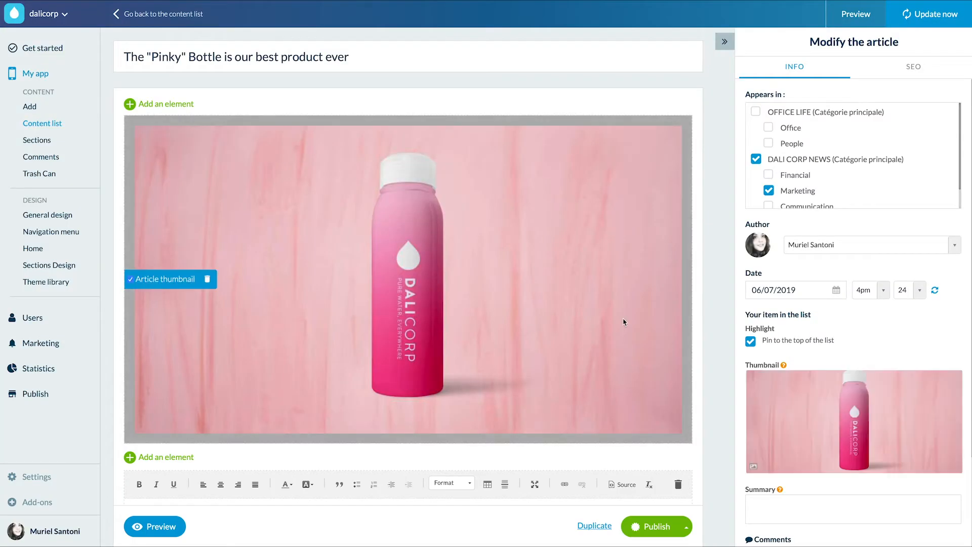
scroll("down", 3)
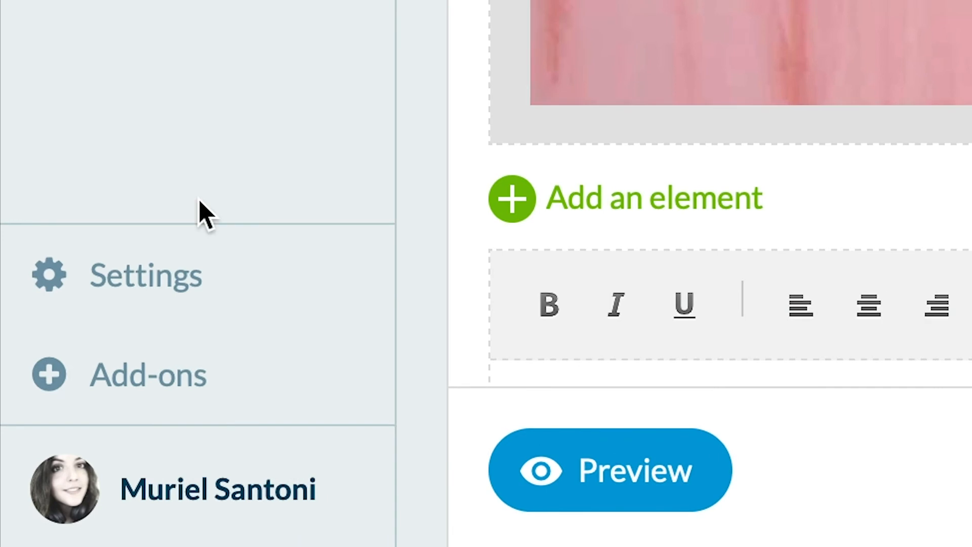
left_click(144, 276)
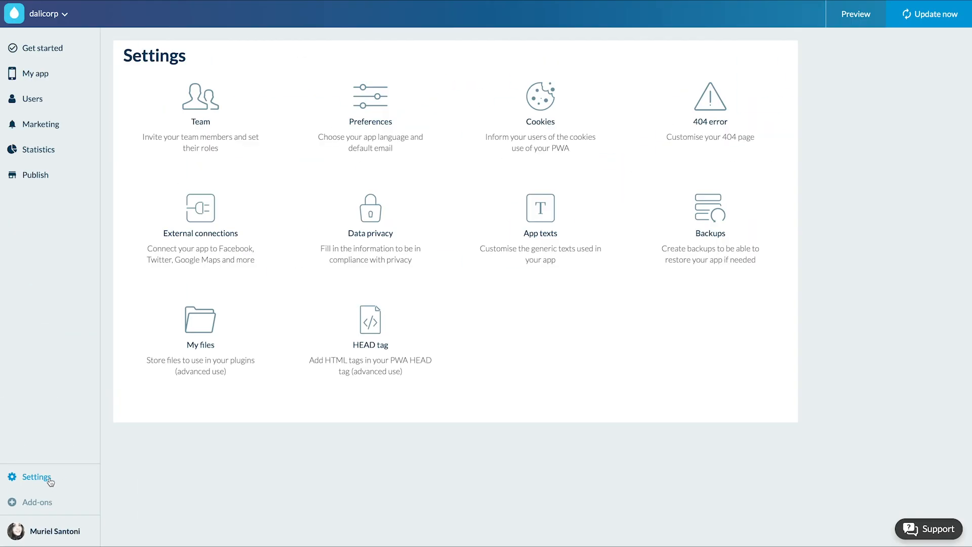
mouse_move(201, 325)
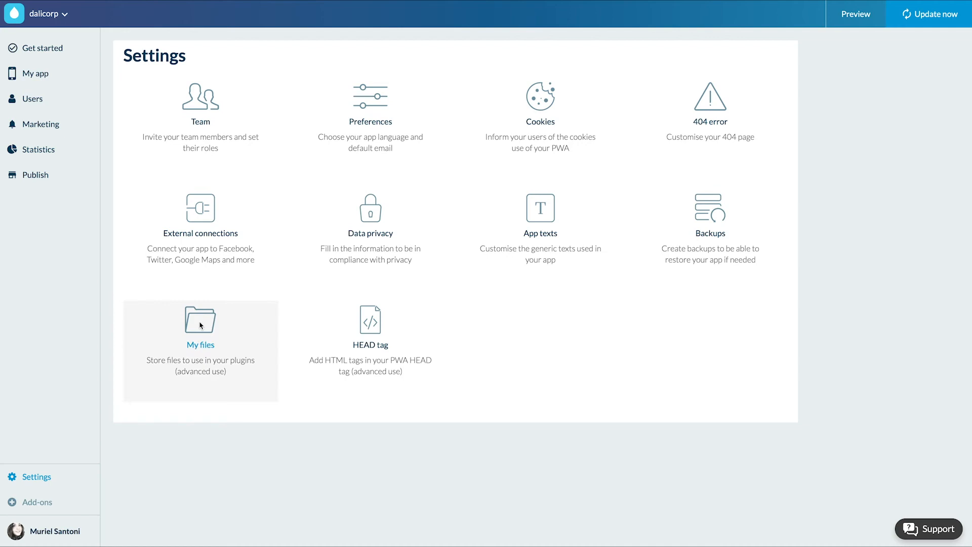
Open My files to view the /docs directory holding 2646096.pdf
left_click(200, 326)
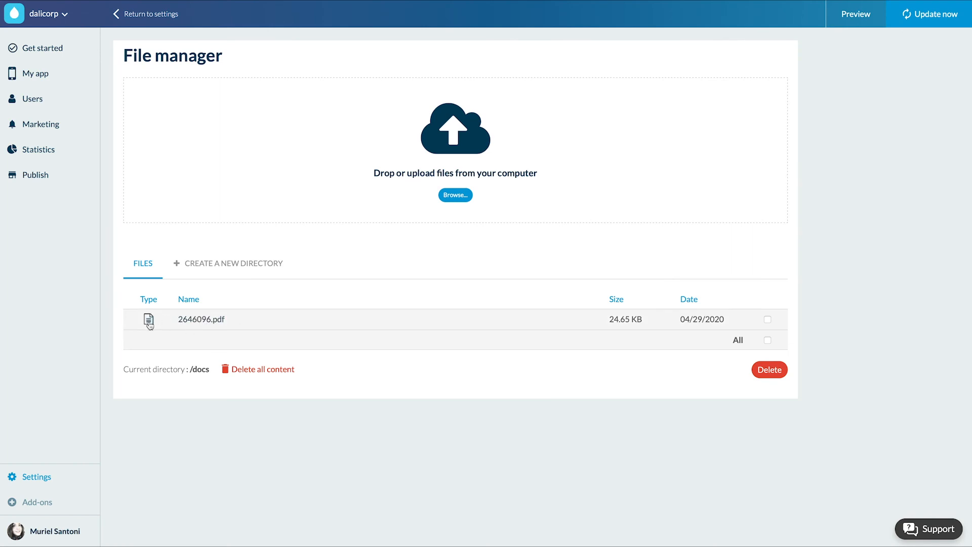
mouse_move(211, 324)
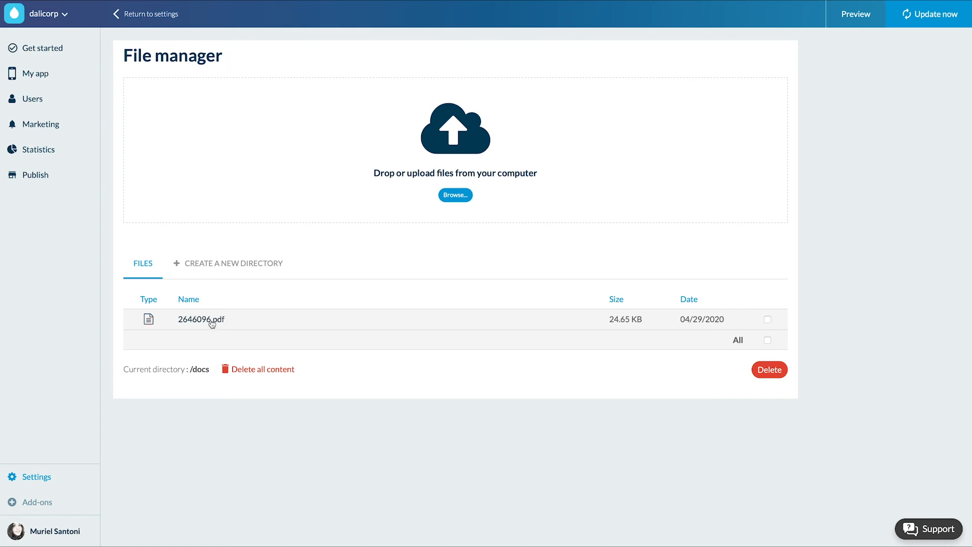